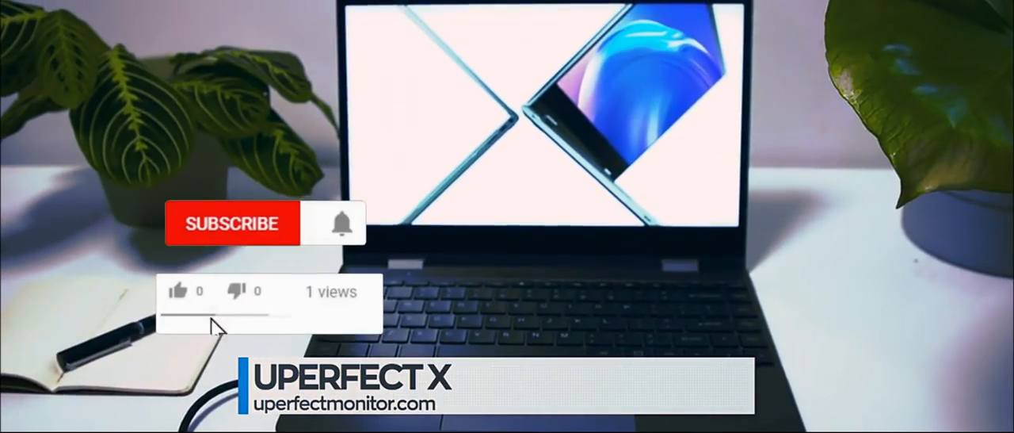
click(230, 222)
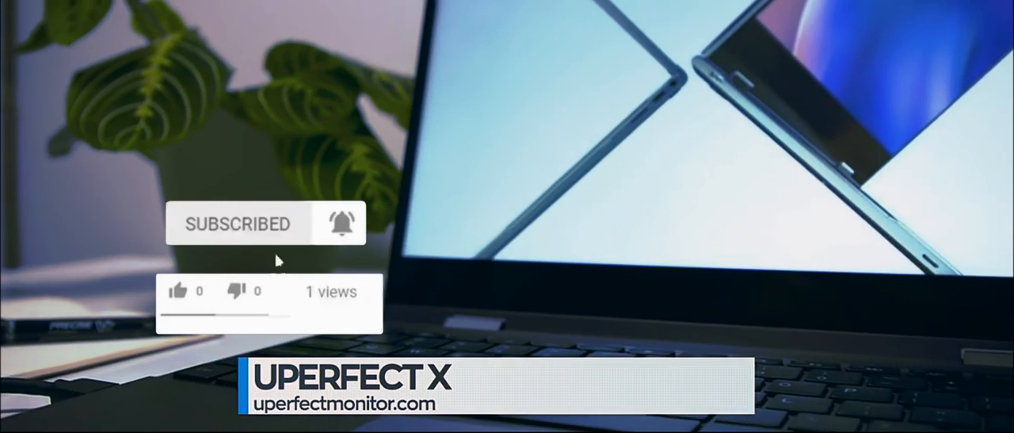
click(181, 291)
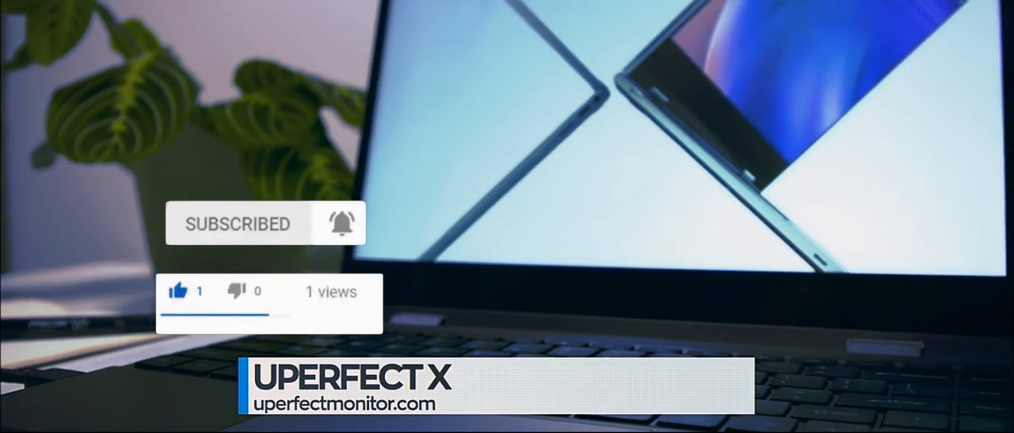